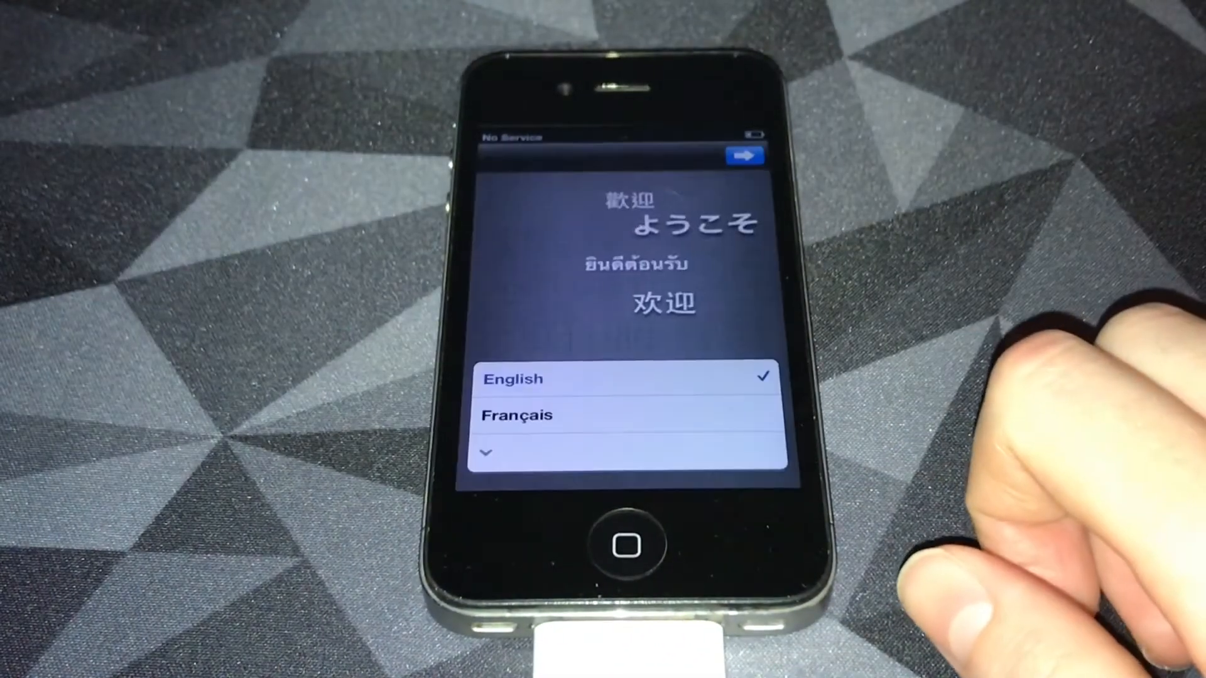
Step: Choose English as the language and Canada as the region in Setup Assistant
left_click(744, 154)
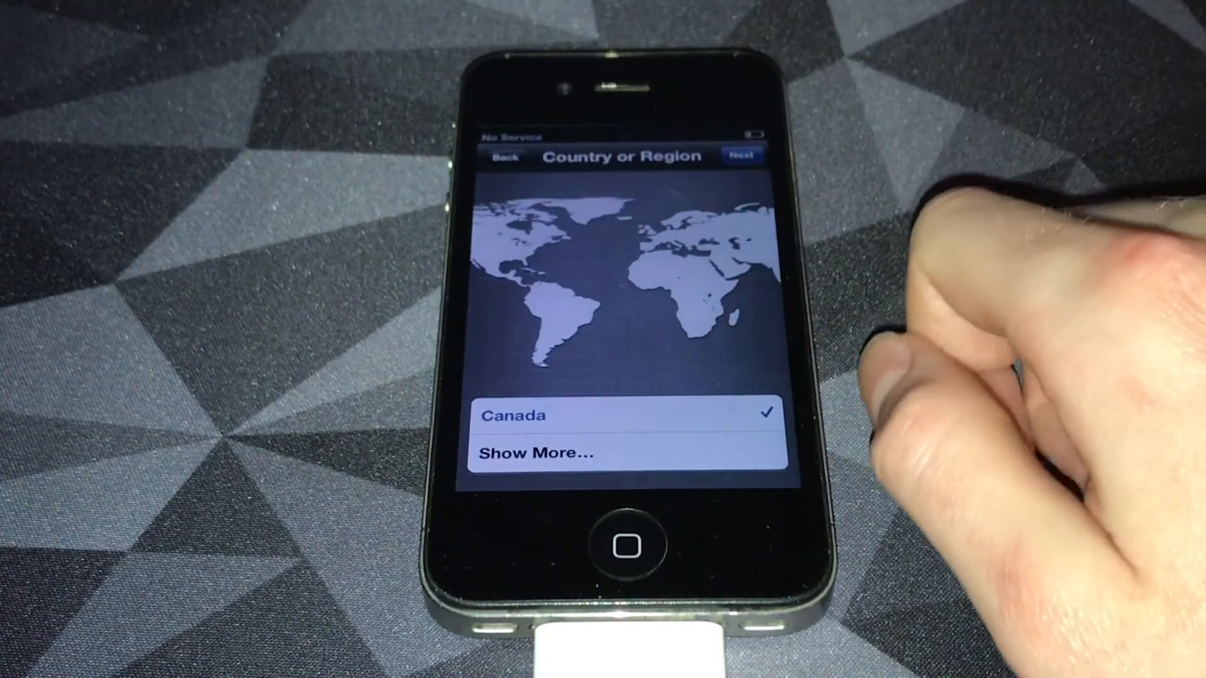
left_click(742, 155)
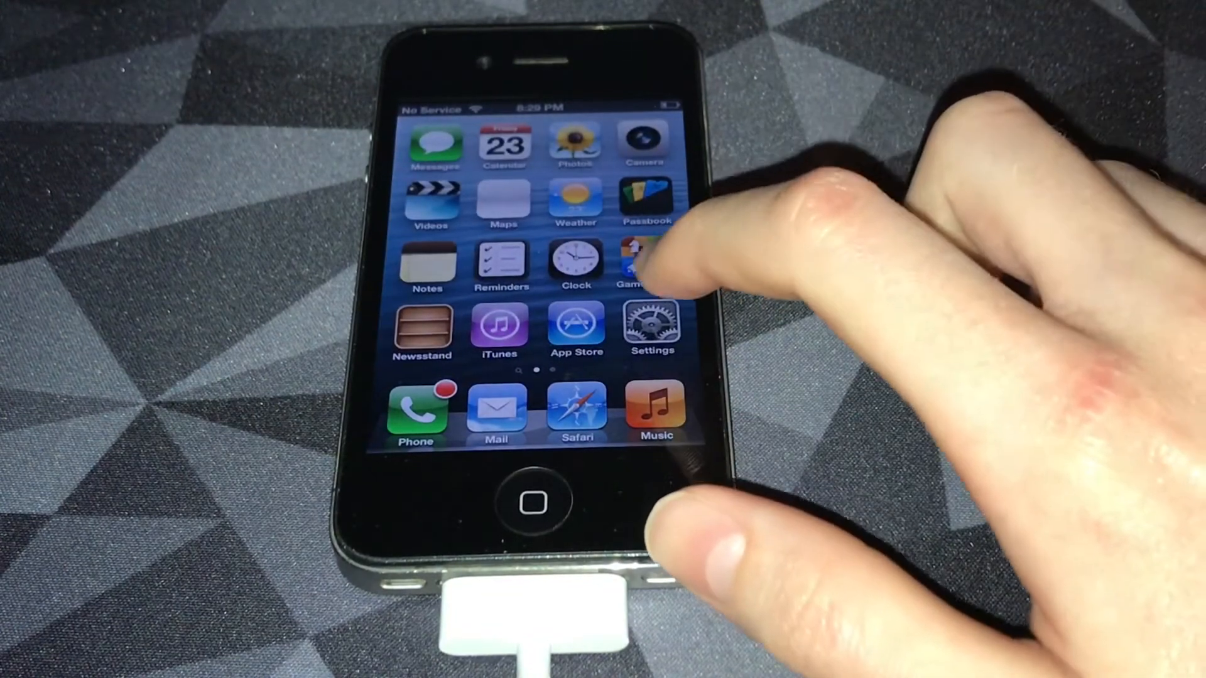
left_click(651, 324)
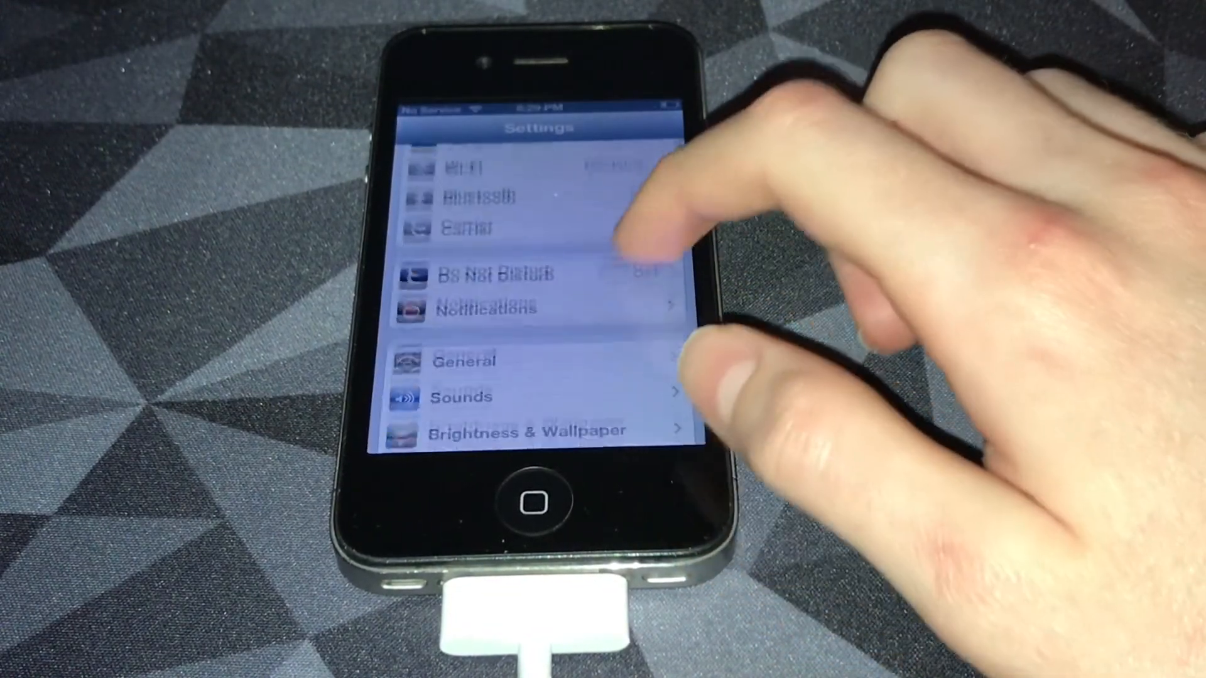
left_click(467, 361)
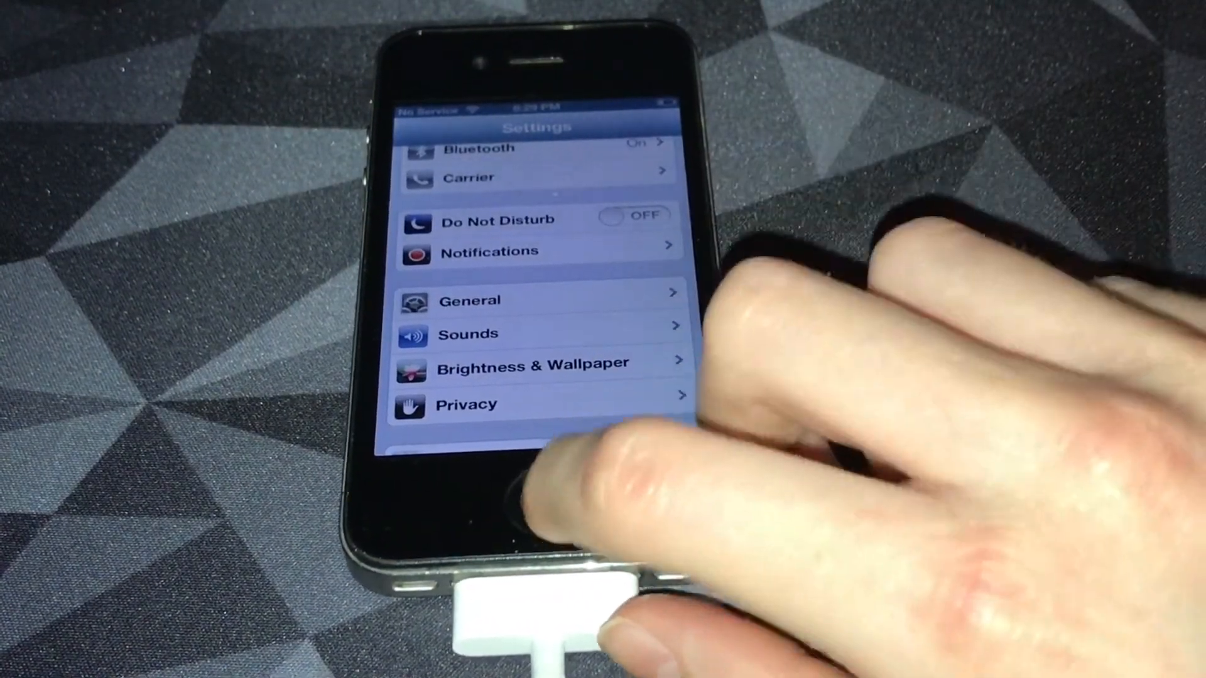
left_click(533, 500)
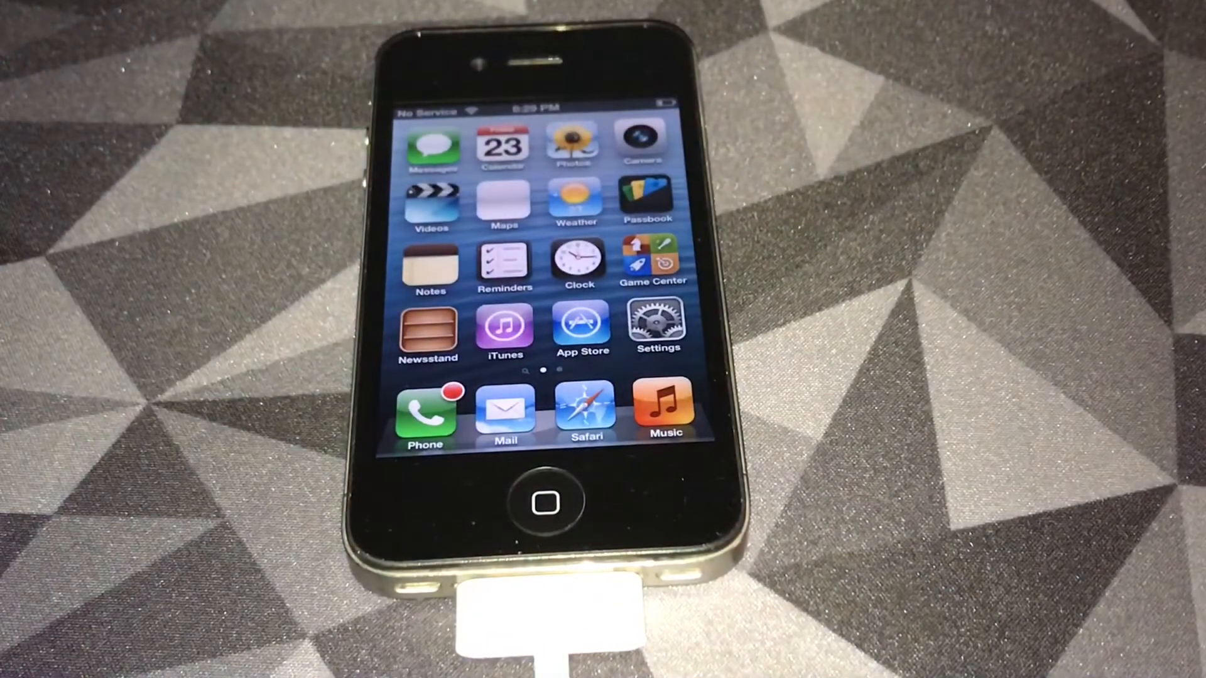